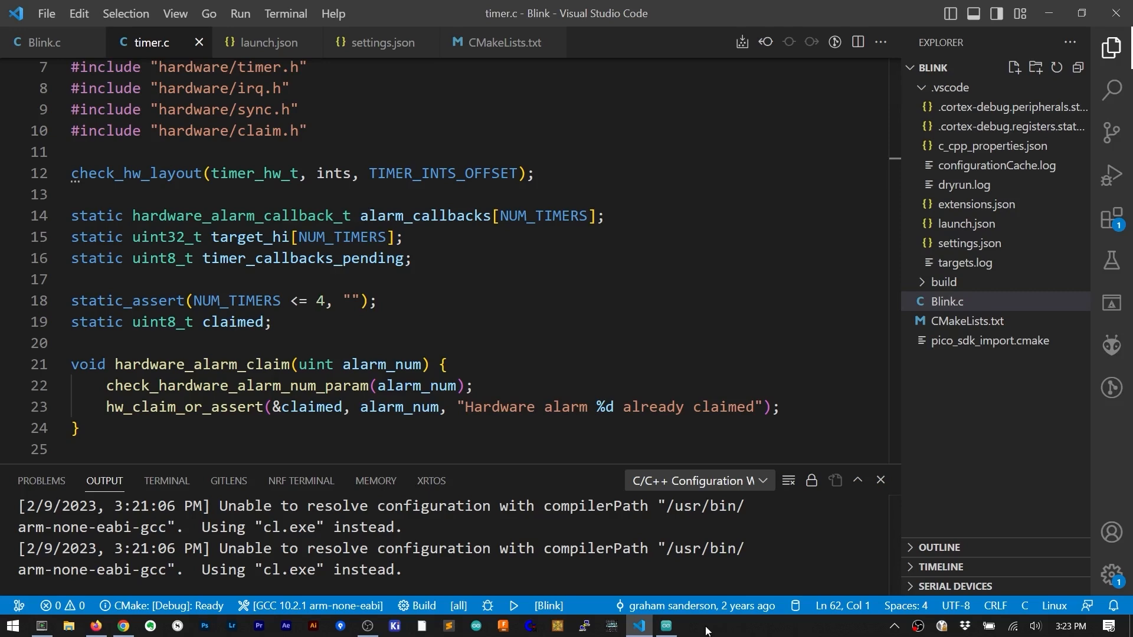
pyautogui.moveTo(646, 634)
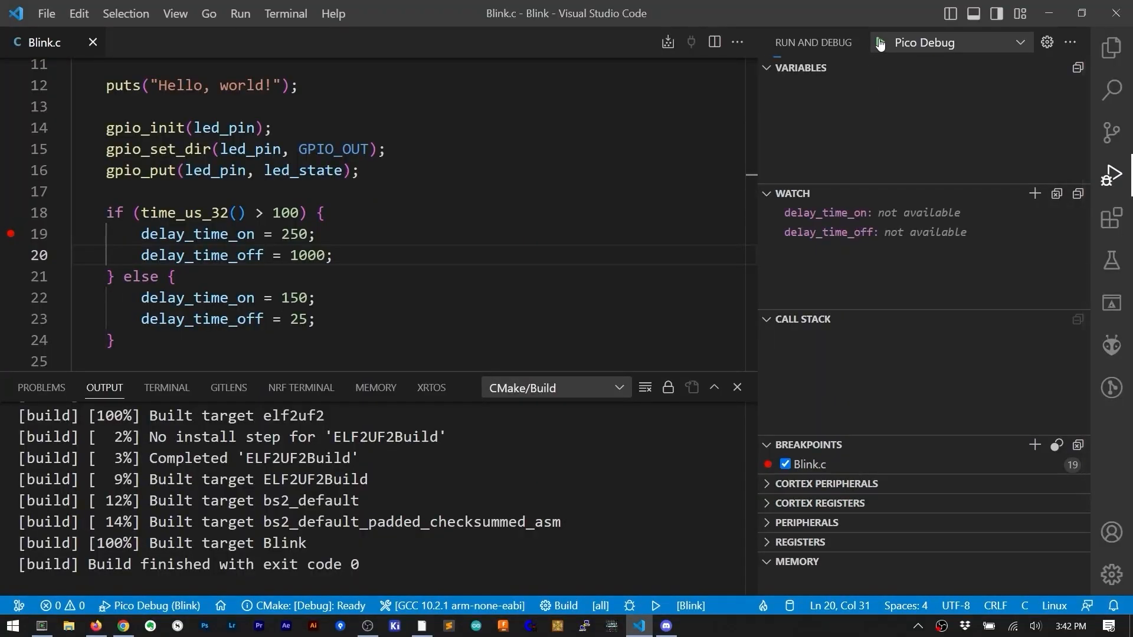
pyautogui.click(879, 43)
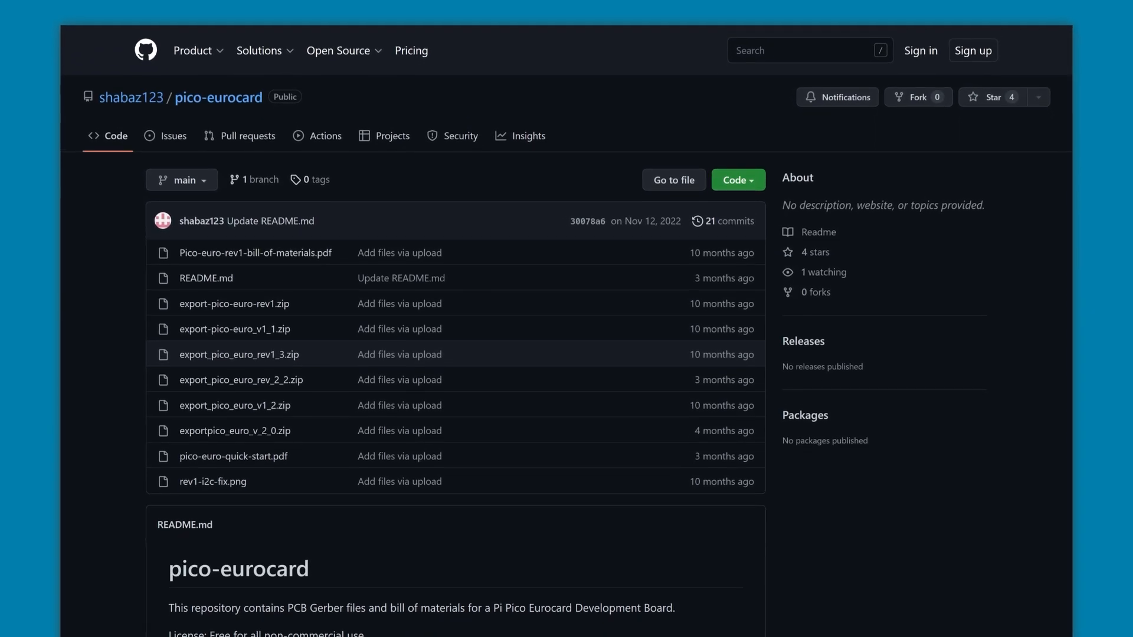
# Scroll the pico-eurocard README down to the license line and board revision history
pyautogui.scroll(-3)
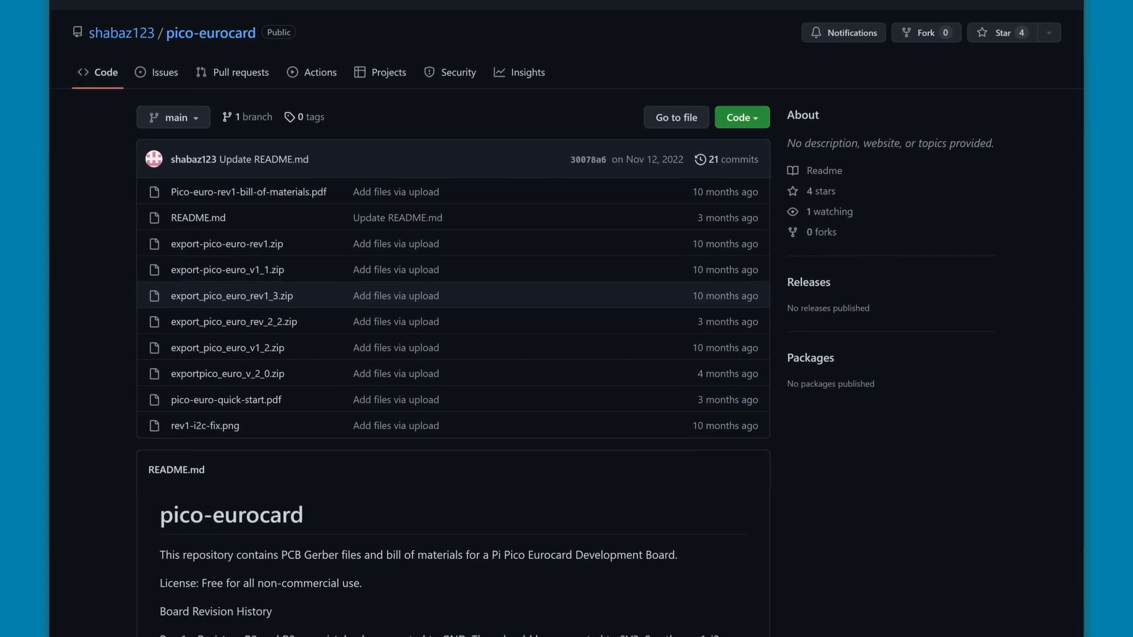